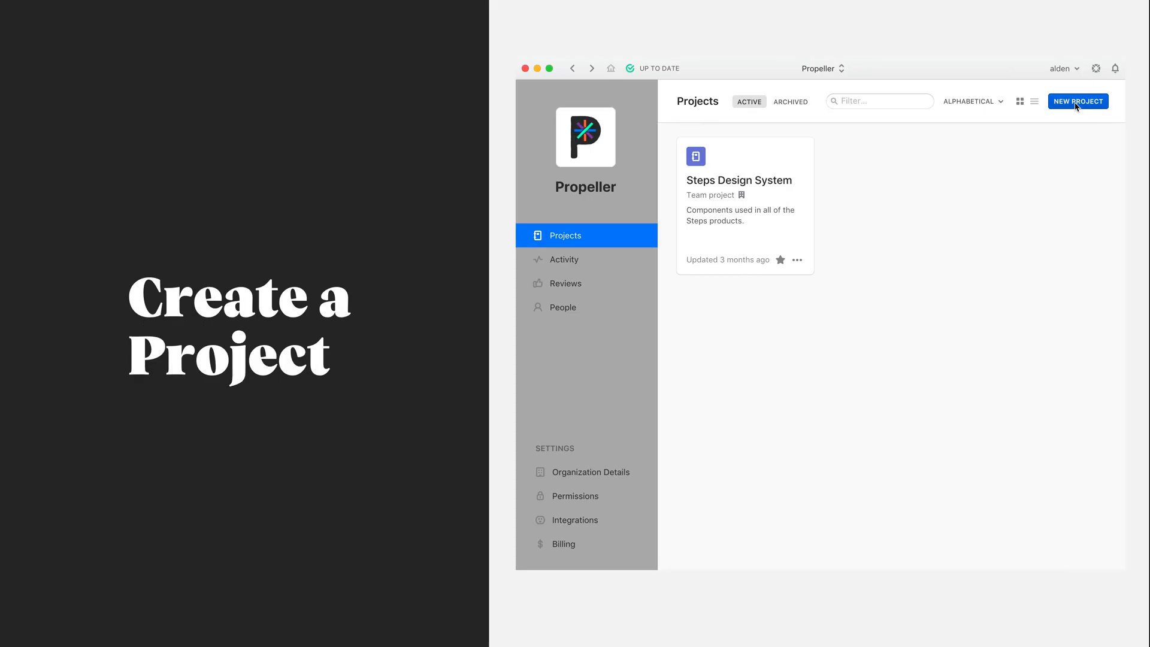
Create the 'Steps iOS App' project with a description and green colour swatch
left_click(1077, 100)
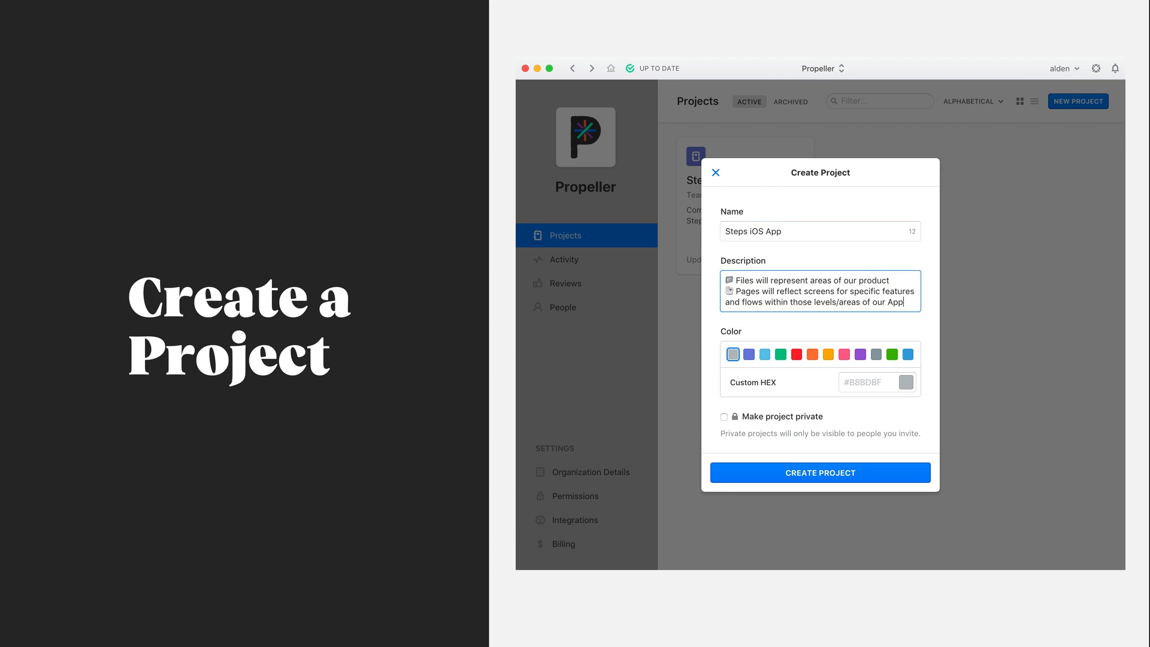
left_click(781, 354)
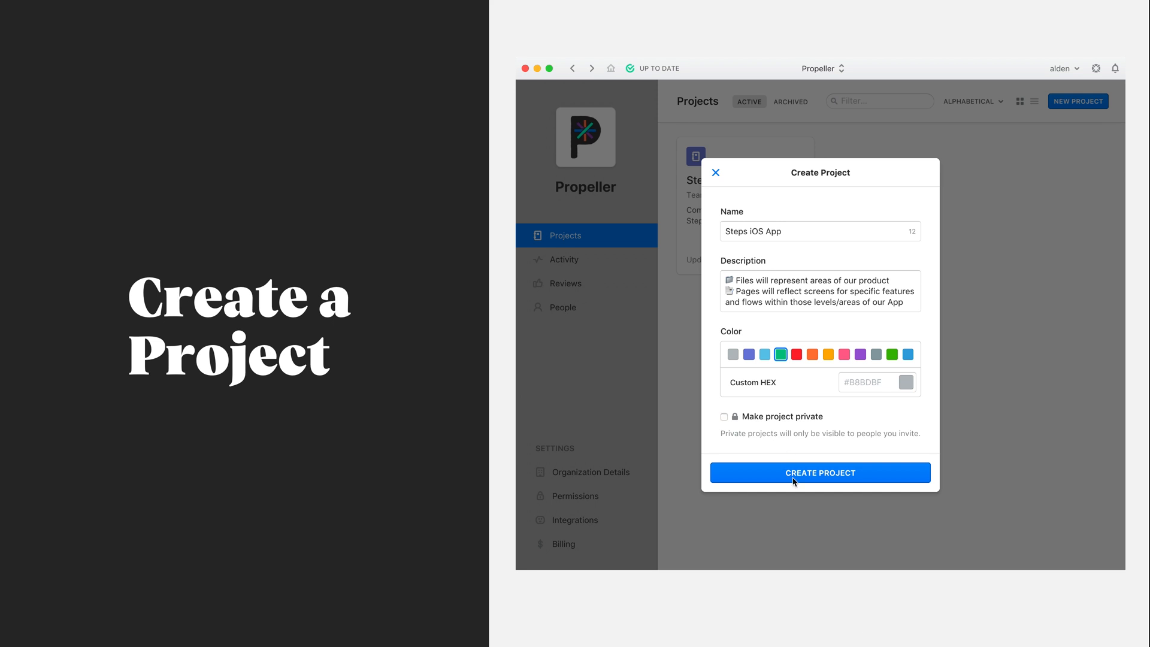
left_click(821, 472)
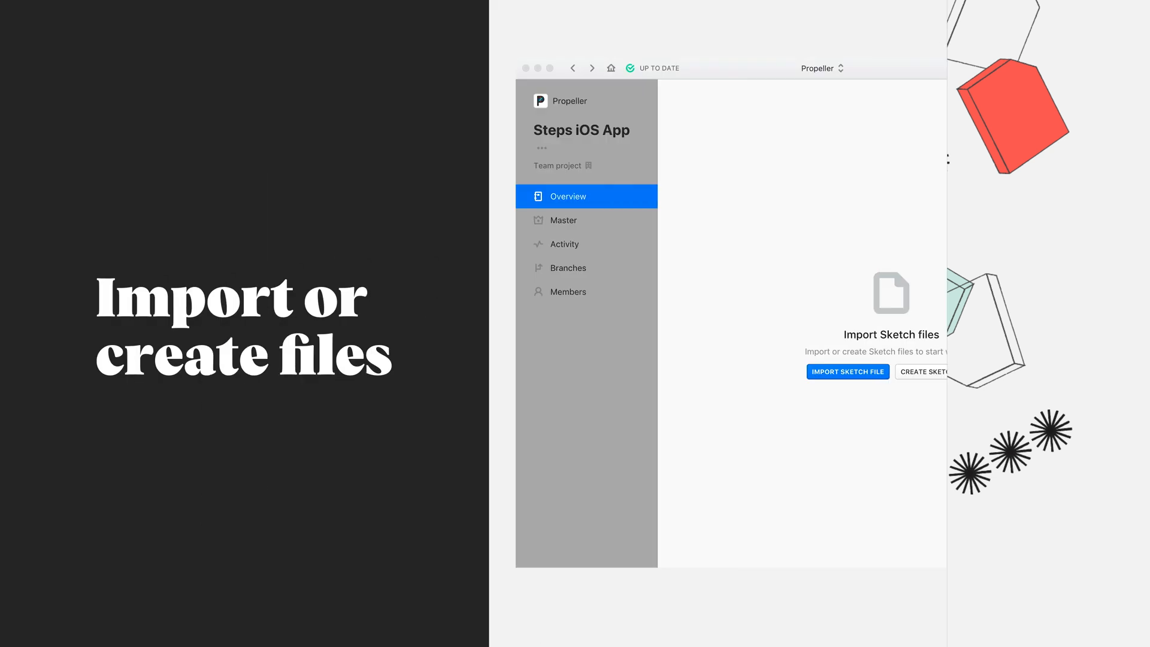
Create an empty Sketch file named 'Screens - iOS Sign in' on Master
left_click(931, 371)
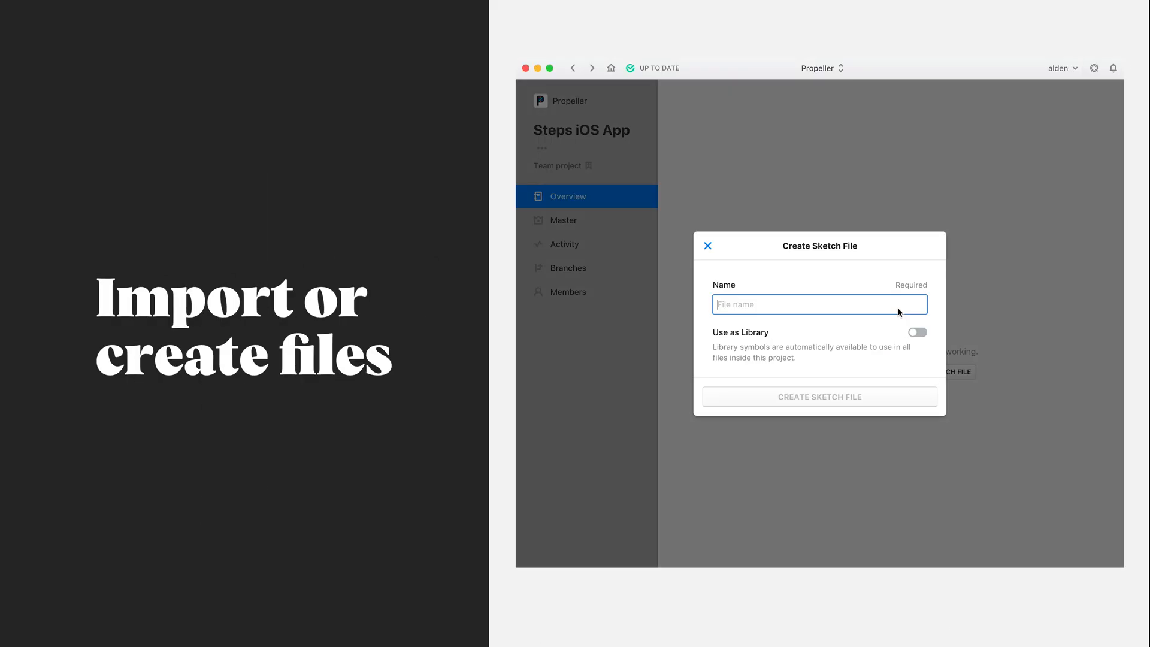
type("Screens - i")
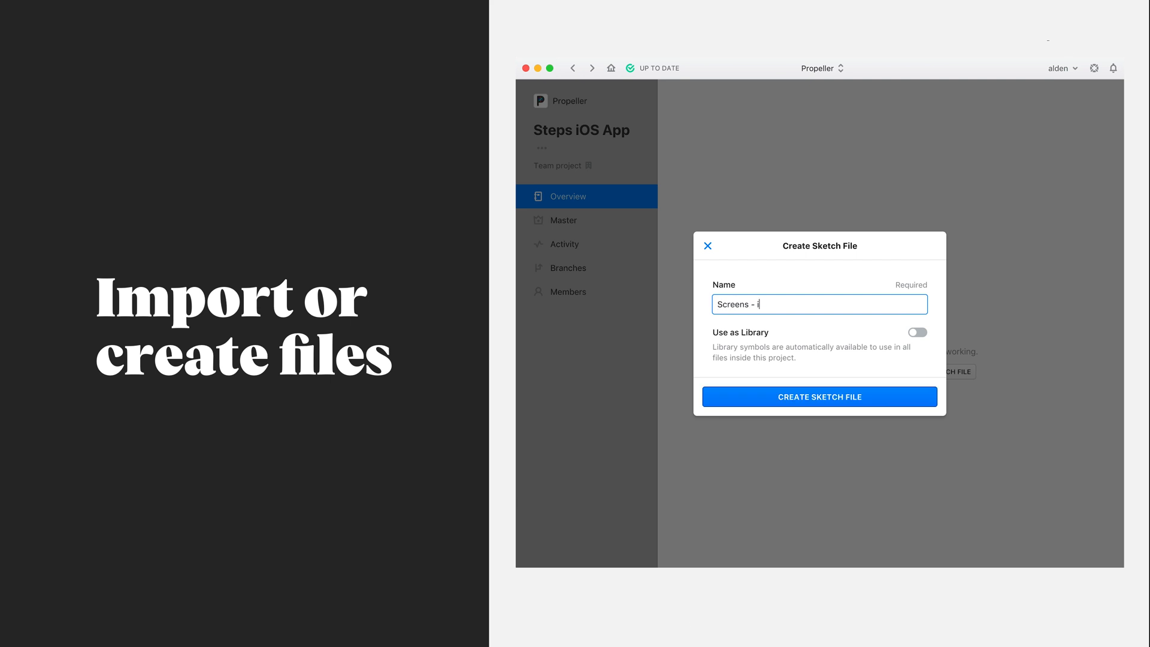
type("OS Sign in")
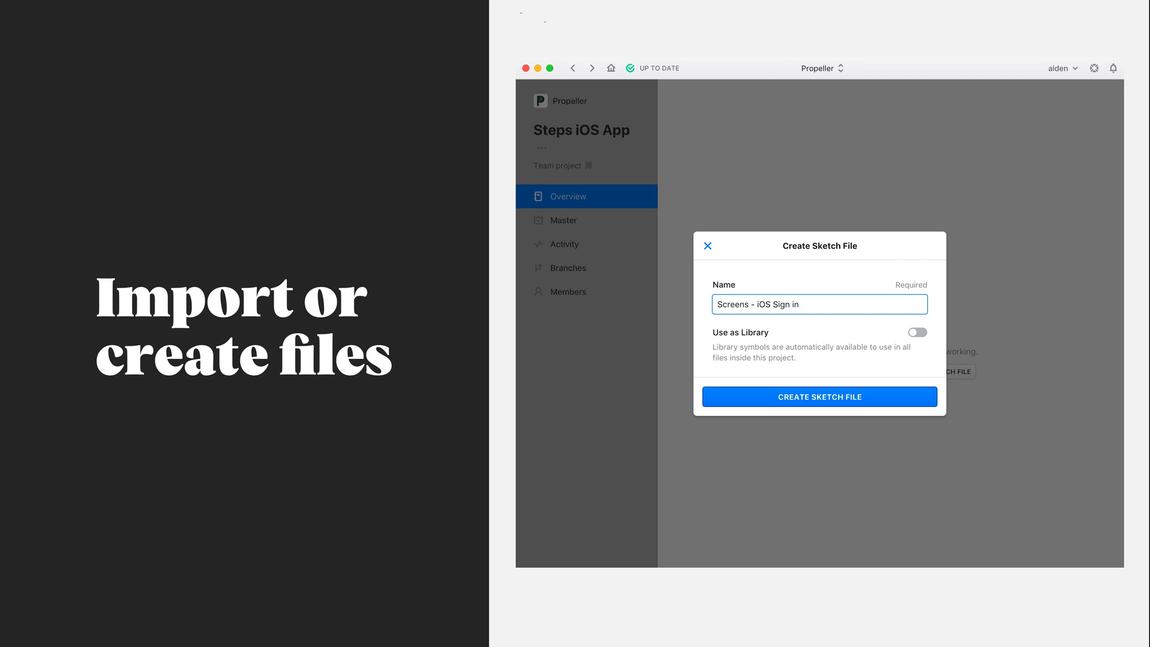
left_click(819, 396)
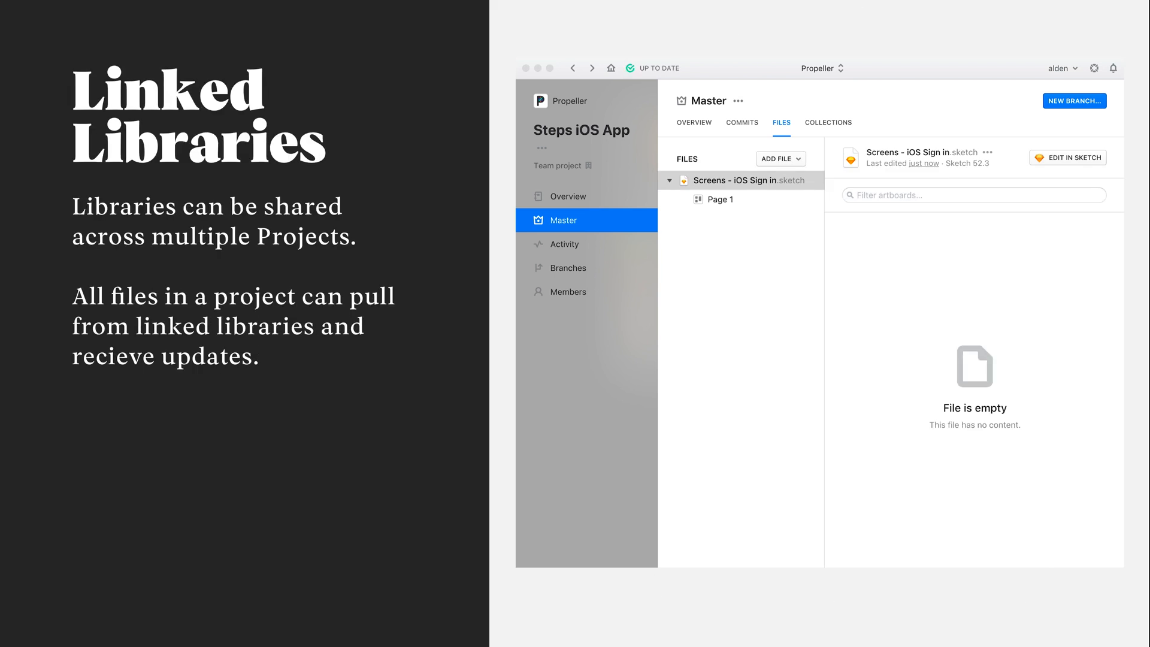
Link iOS Device Assets.sketch from the Steps Design System project as a library
left_click(780, 158)
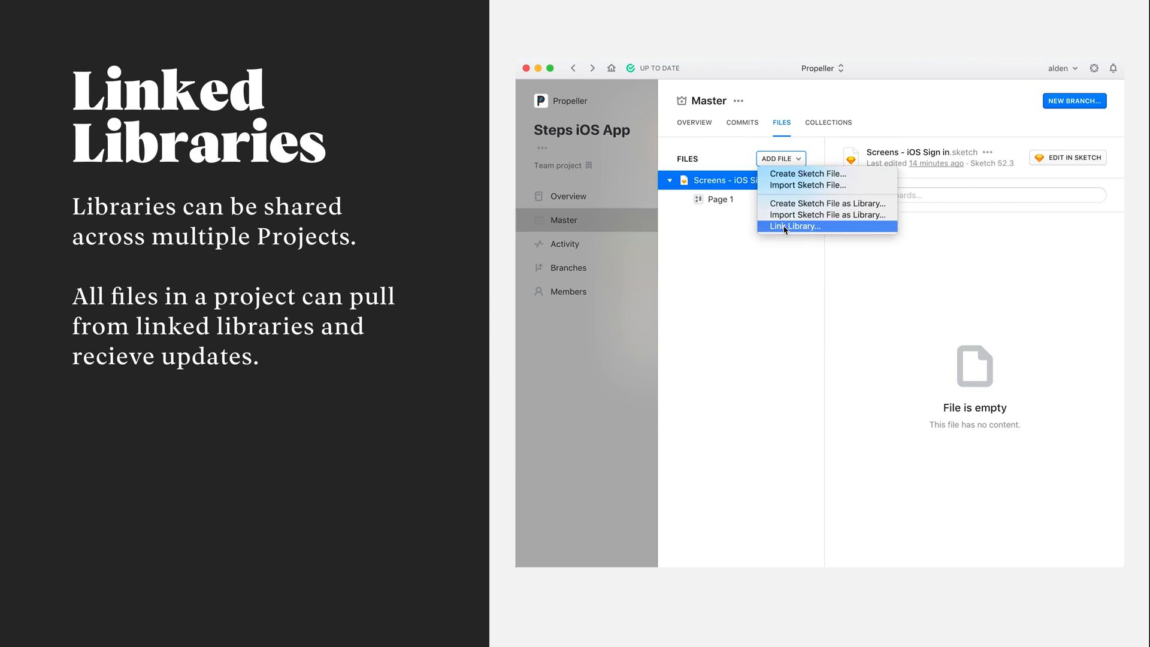
left_click(794, 226)
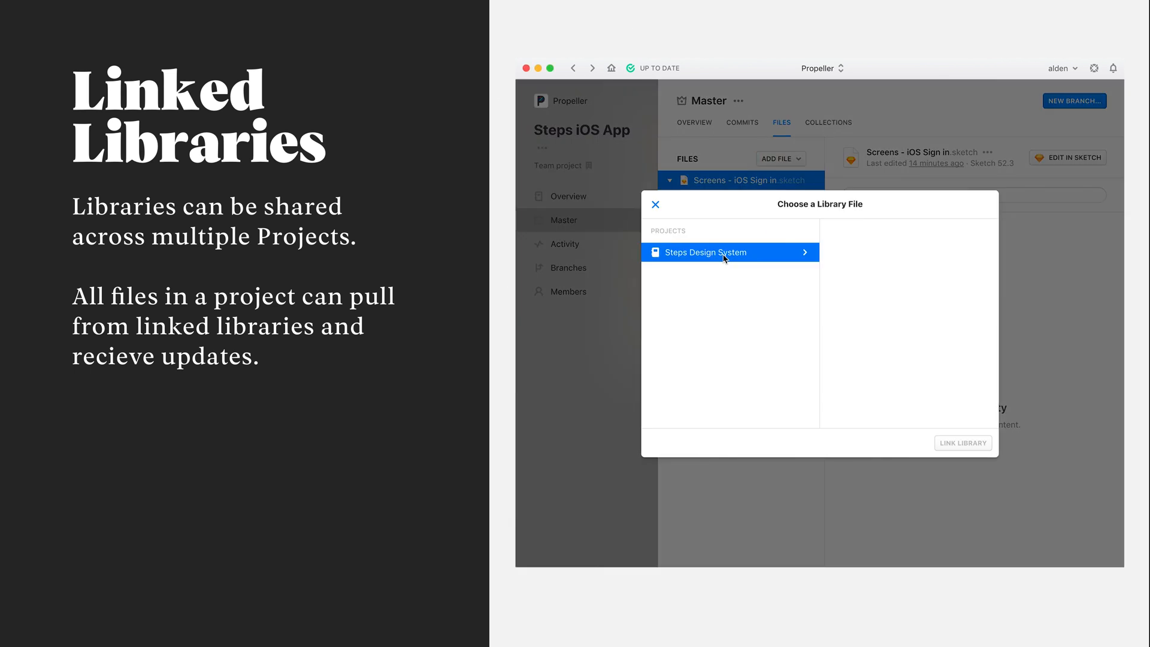
left_click(722, 252)
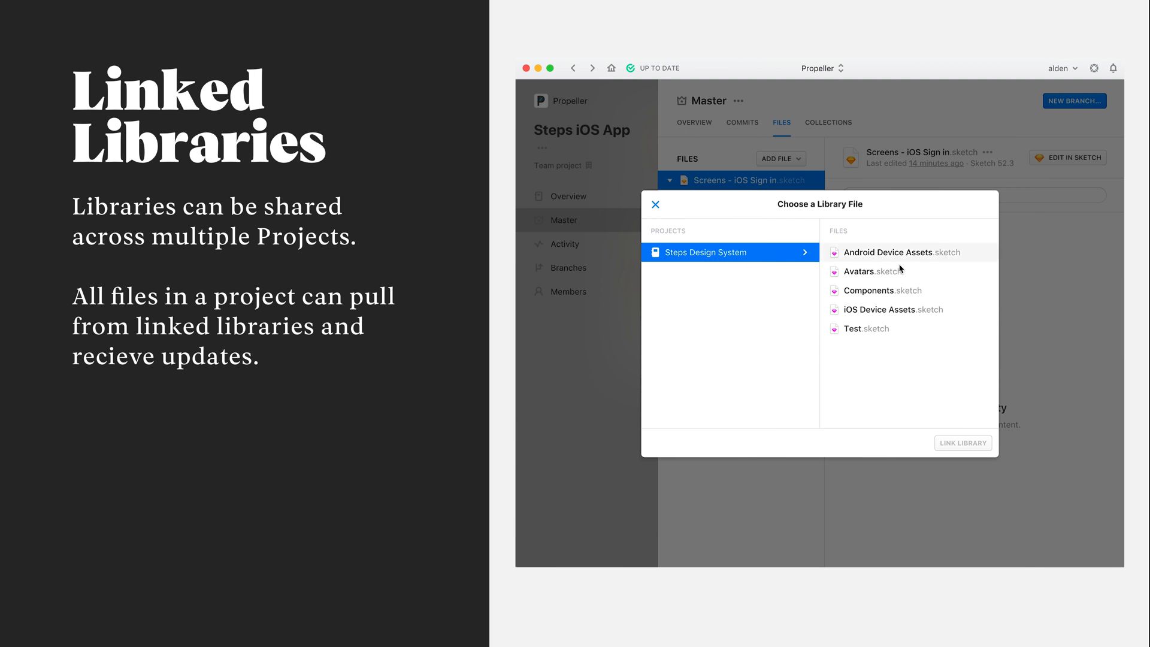
left_click(893, 309)
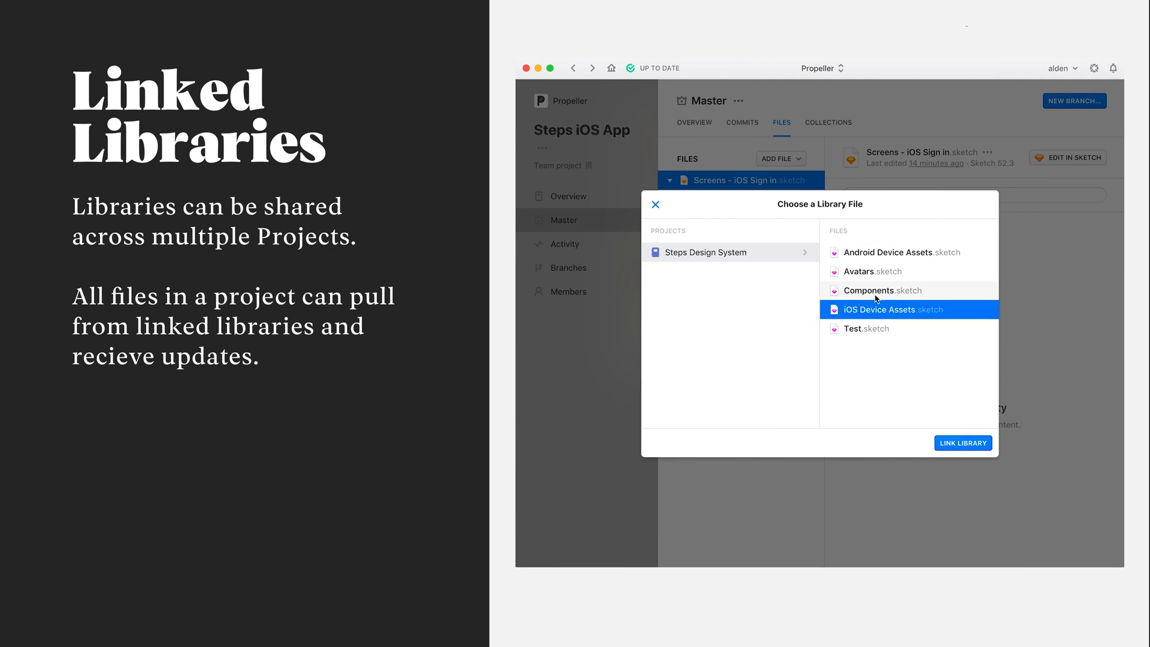
left_click(962, 443)
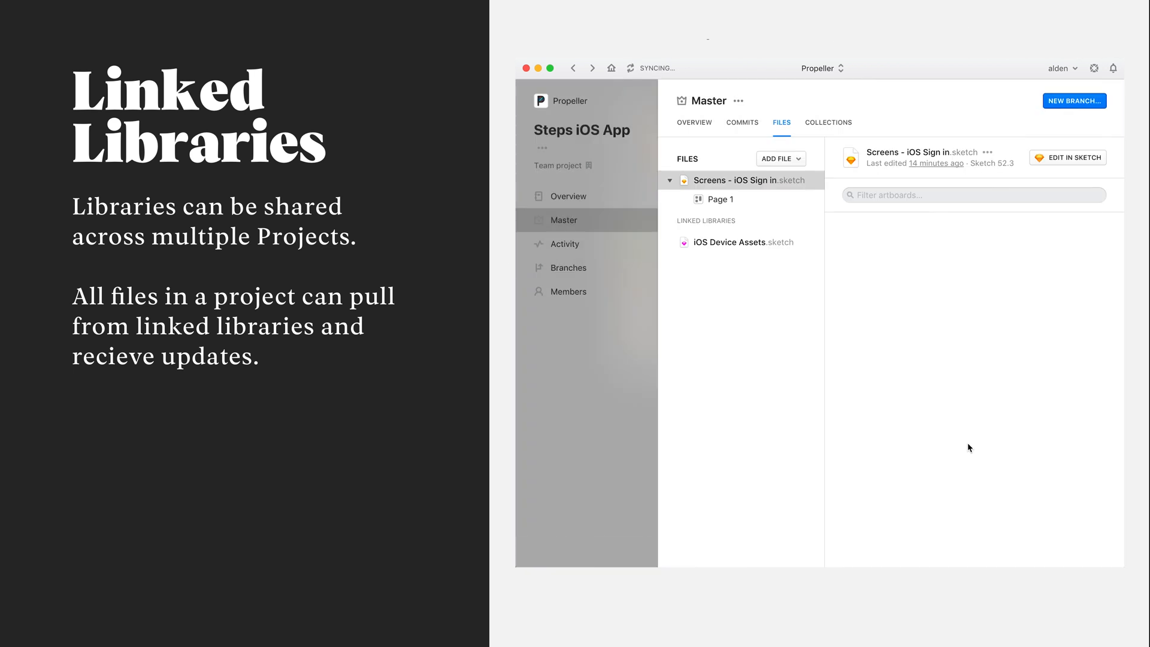